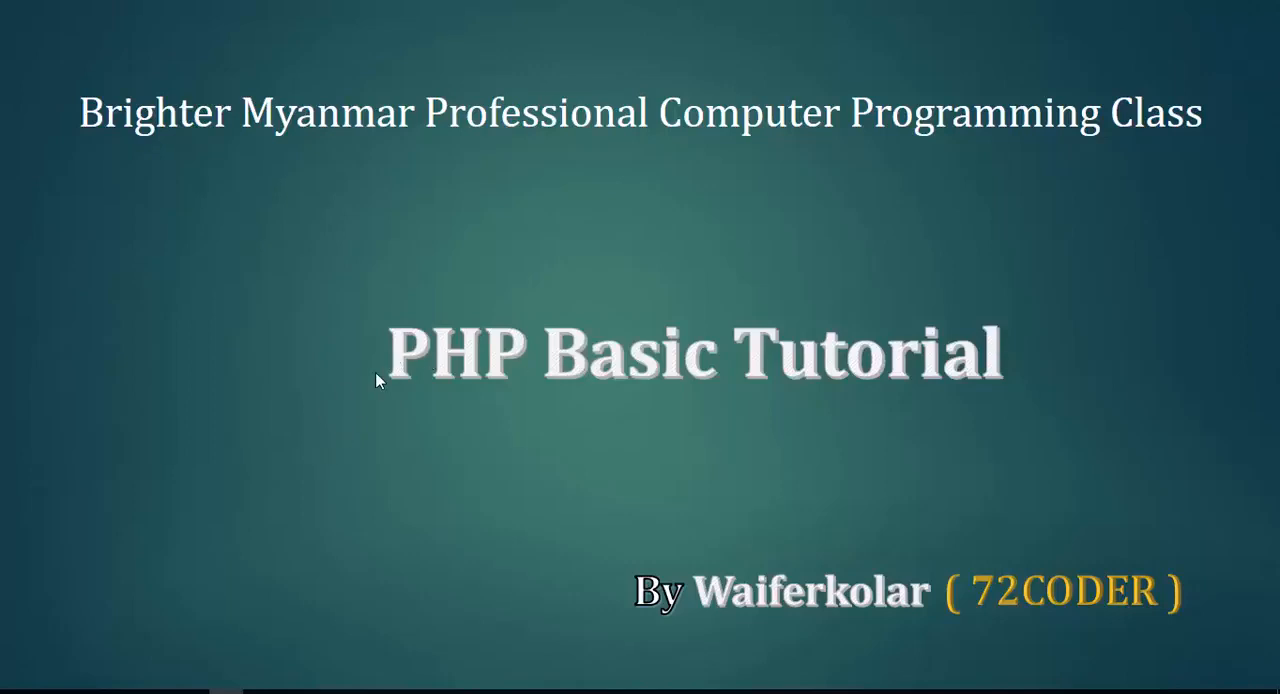
pyautogui.moveTo(378, 380)
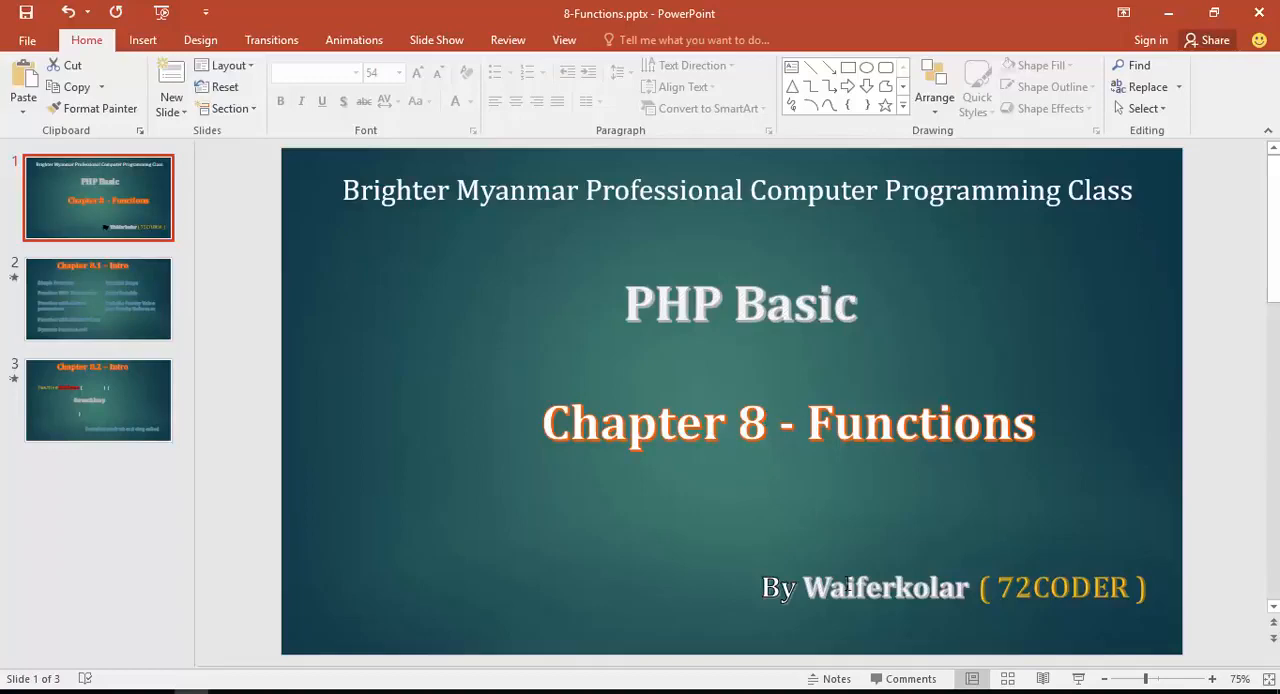
# Step: Present the PHP Basic slideshow from the title slide to the Chapter 8.1 Intro topic list
pyautogui.press('F5')
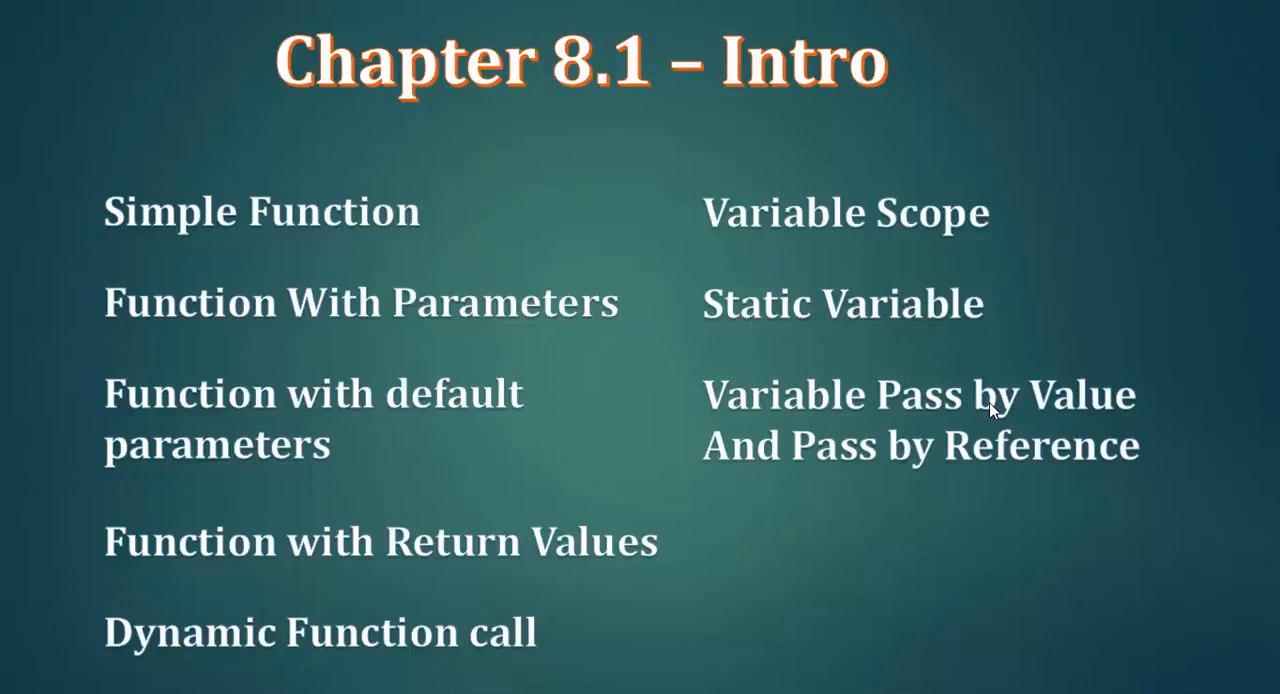
pyautogui.moveTo(437, 447)
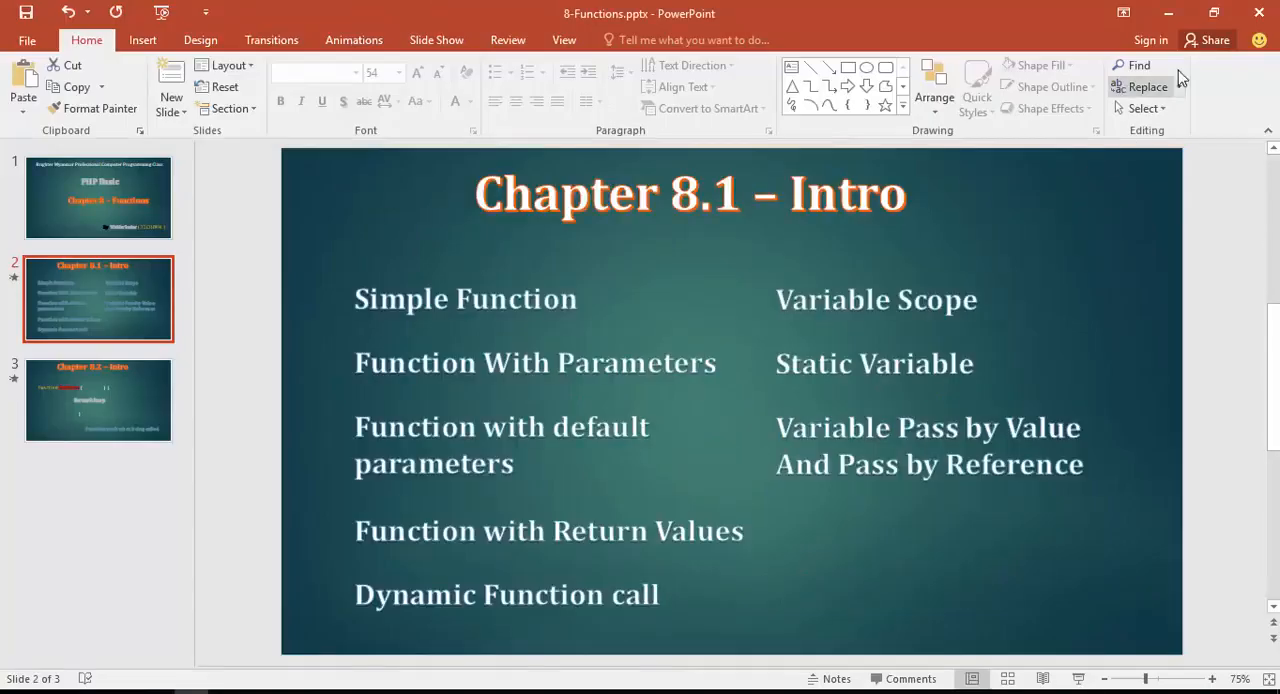
pyautogui.press('F5')
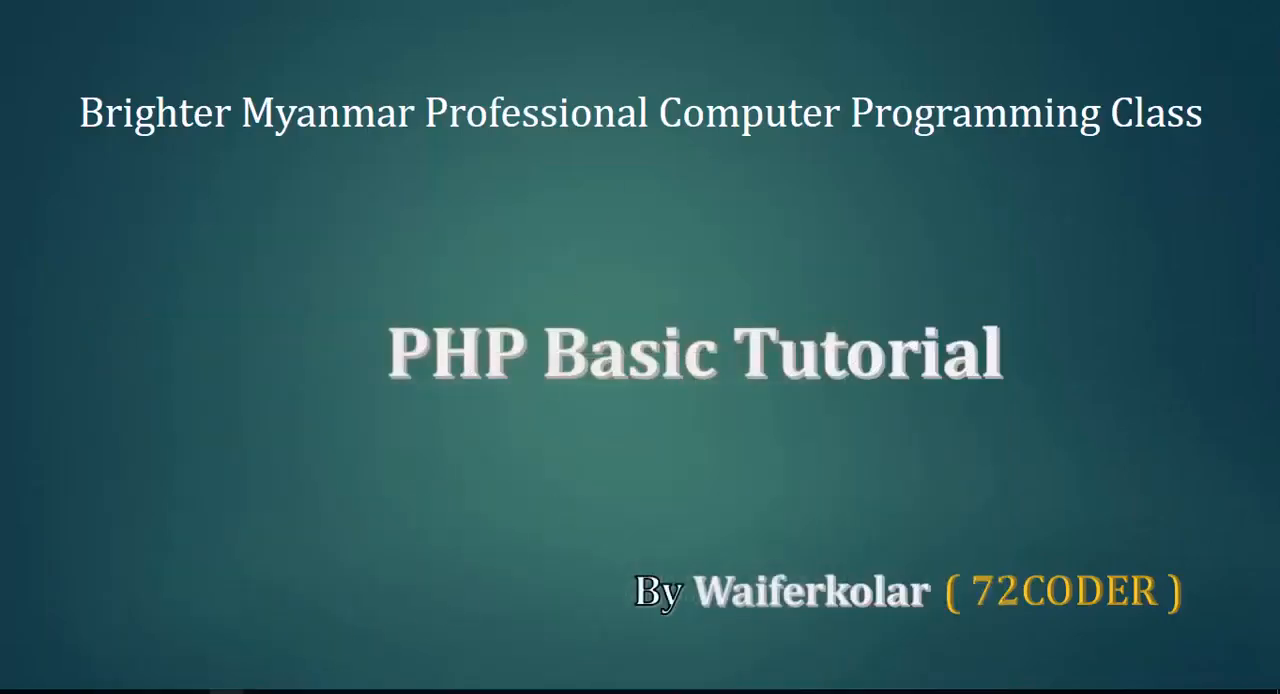